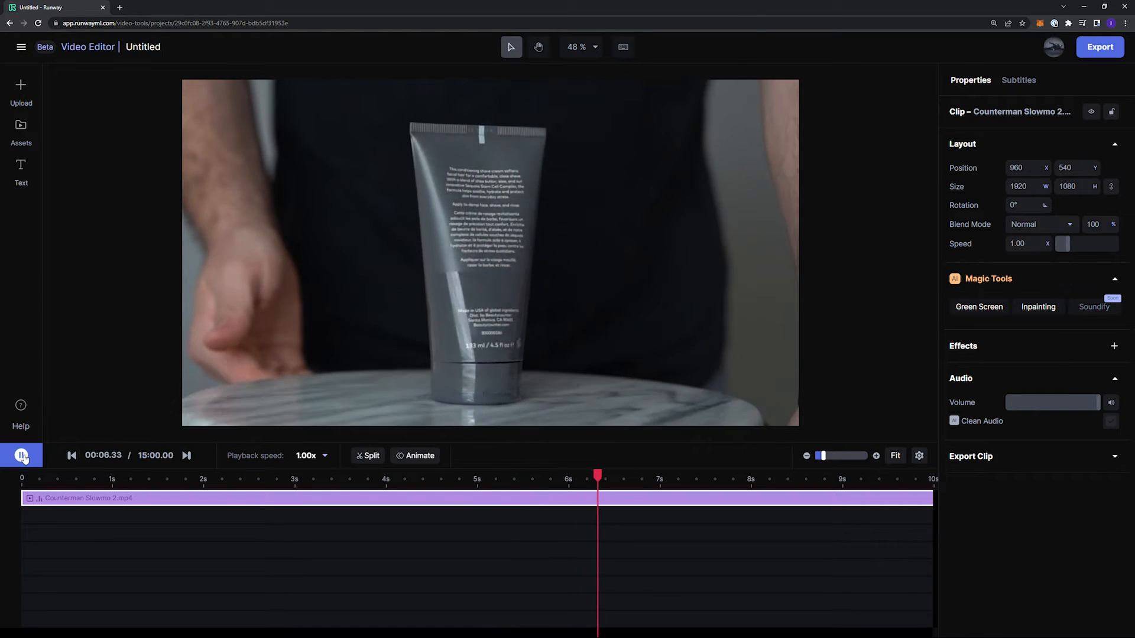
- Mask the Counterman tube with the Green Screen magic tool by clicking it in the preview
click(780, 478)
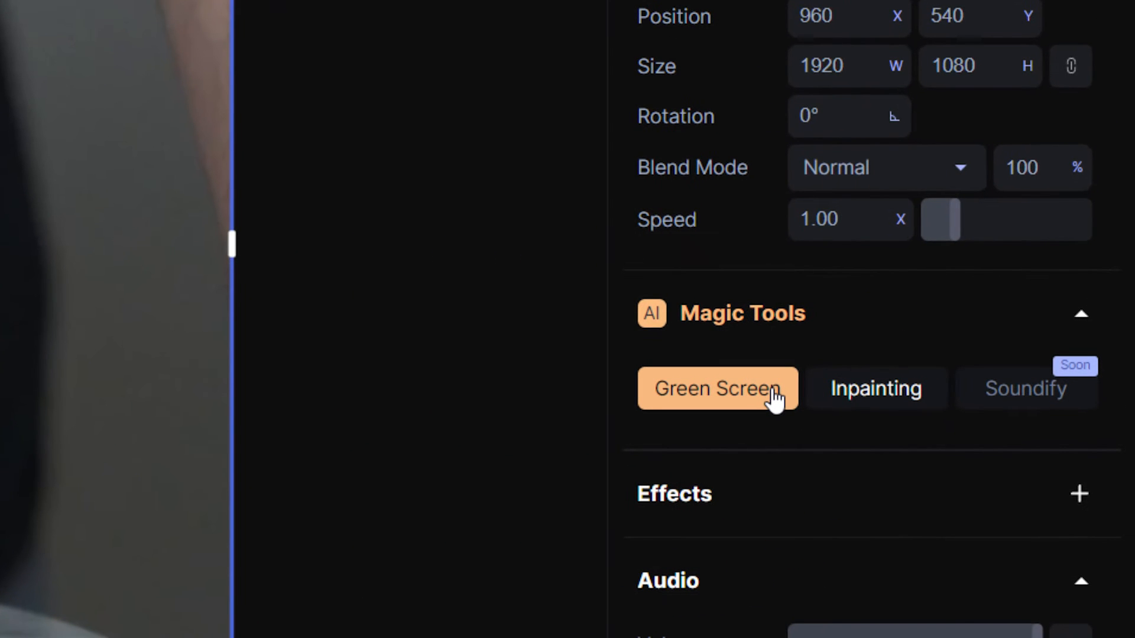
click(716, 388)
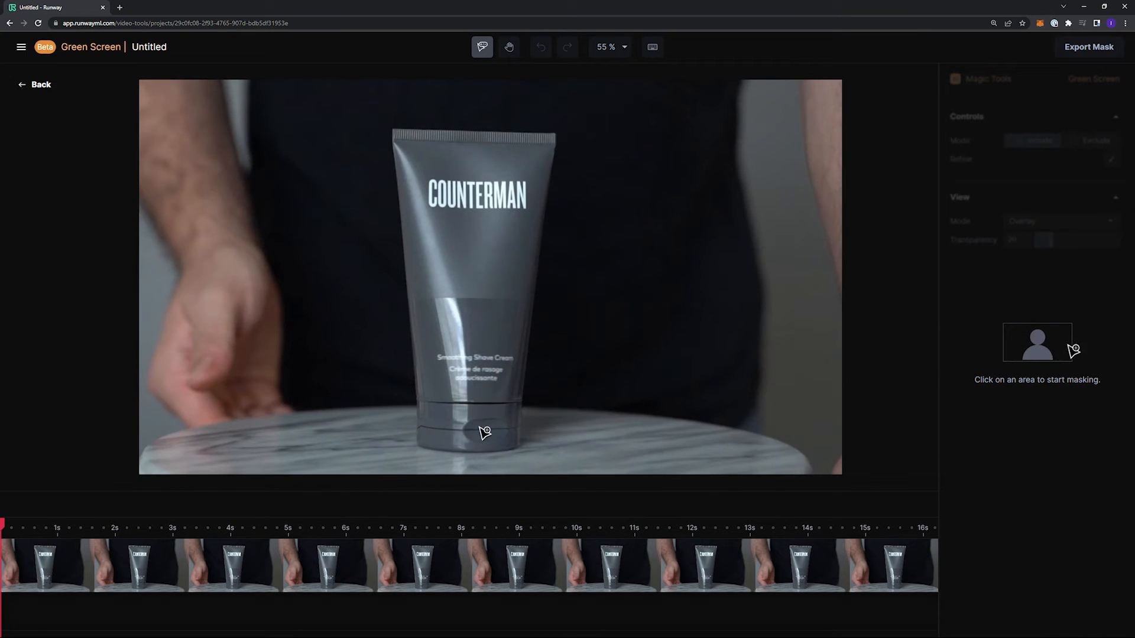
click(479, 426)
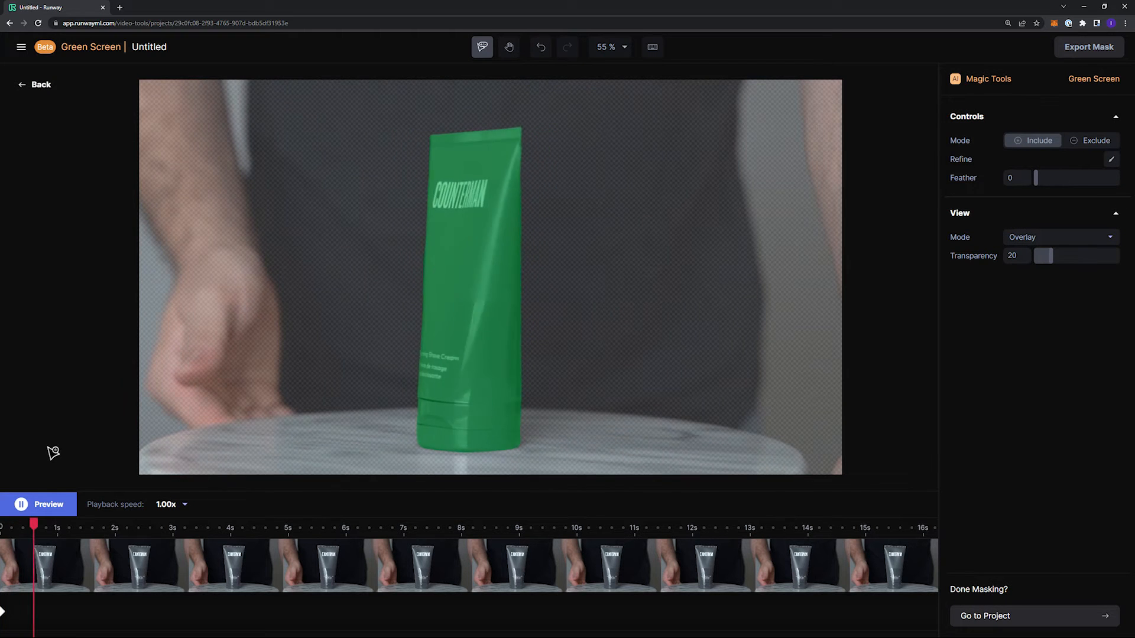
click(148, 523)
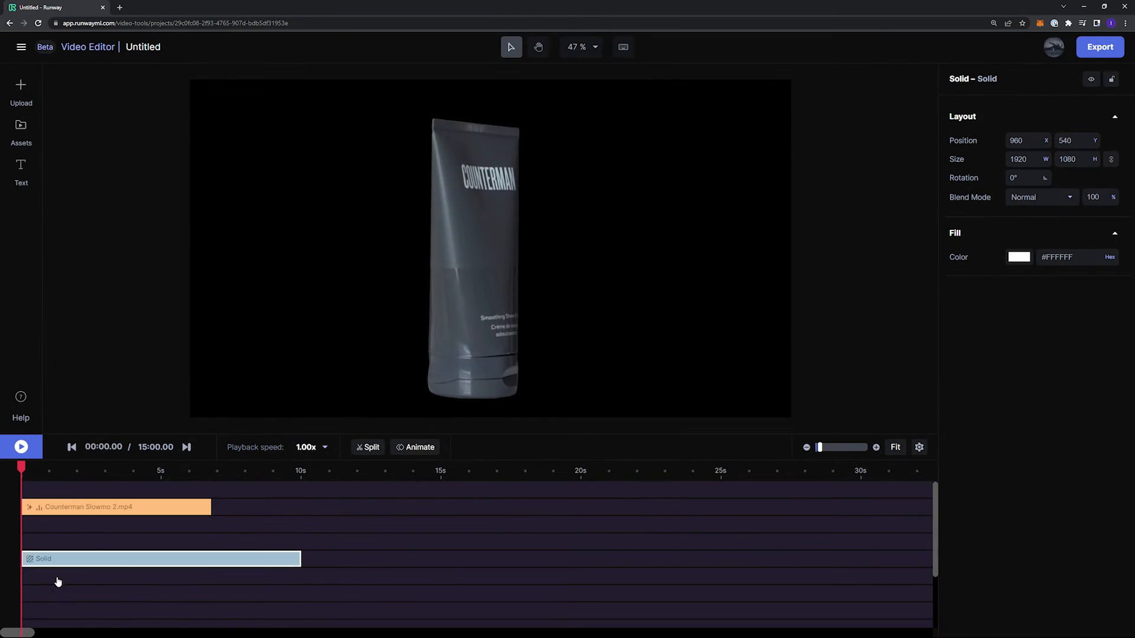
- Return to the Video Editor with the masked tube clip and a Solid layer
click(1018, 257)
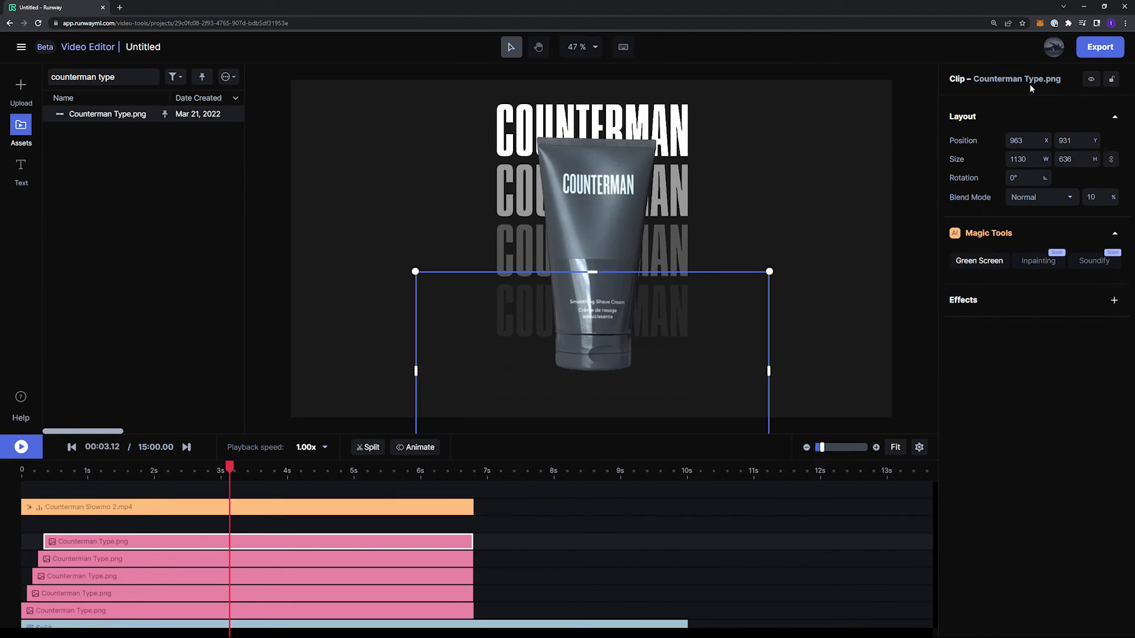
- Name the export 'Counterman 10 sec Ad' and export it as a 1080p MP4
click(1099, 47)
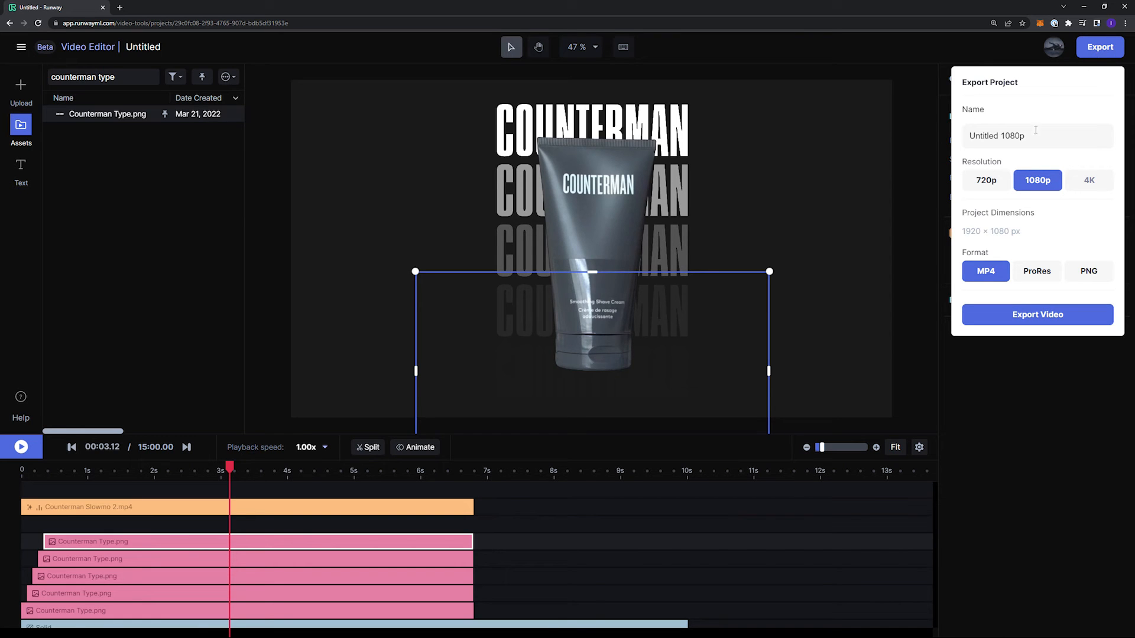
text(Counterman 10 sec Ad)
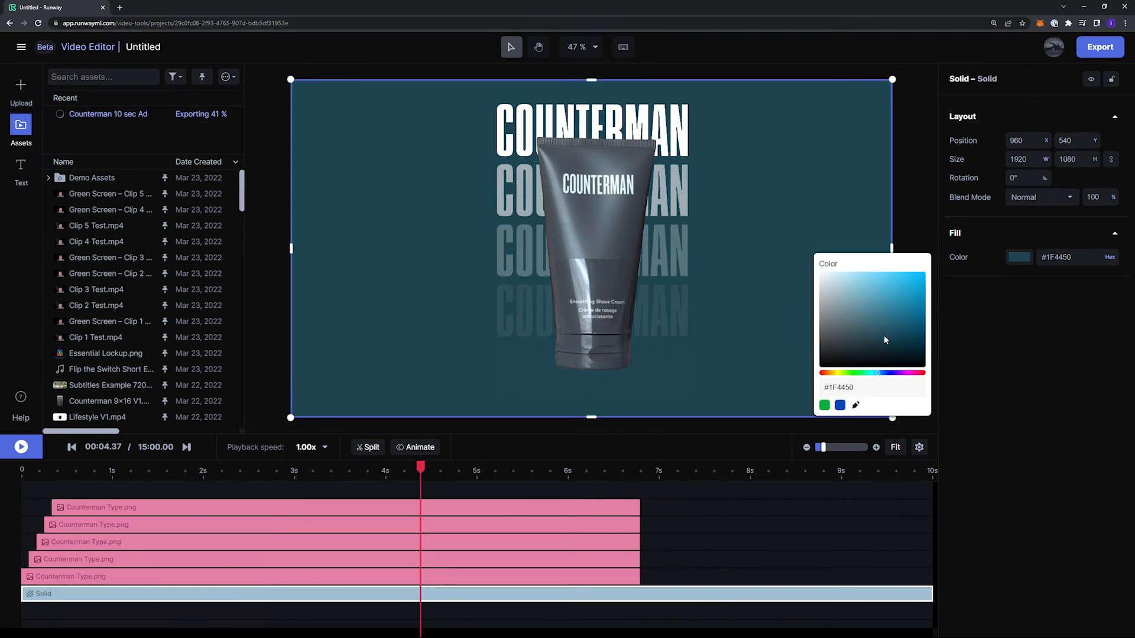
- Select a stacked Counterman Type layer to give it a black fill color
click(217, 558)
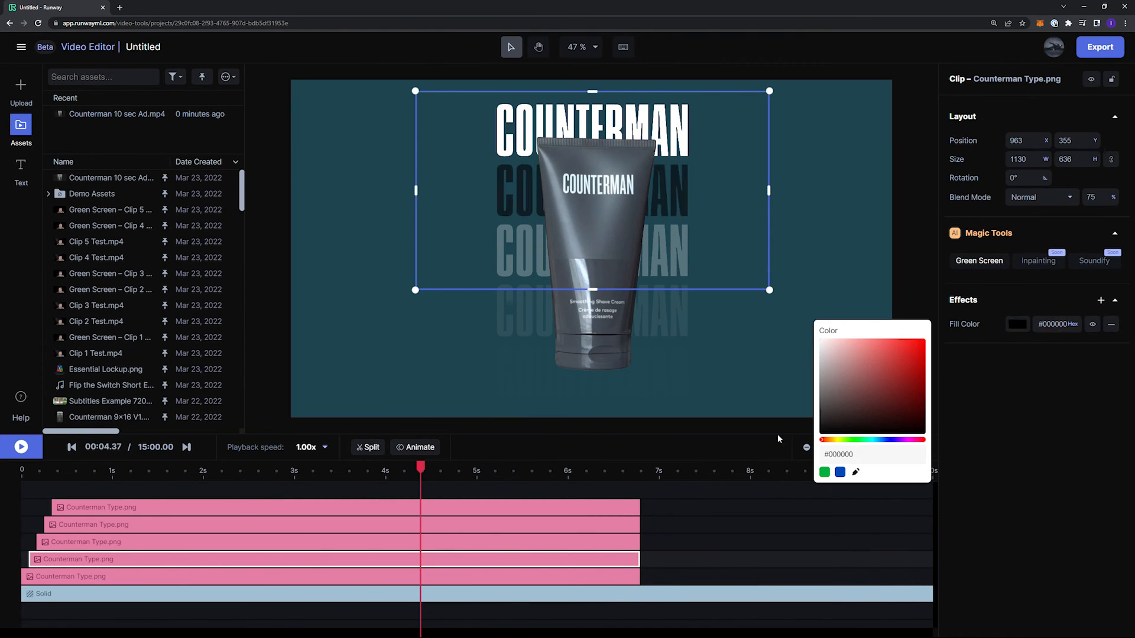